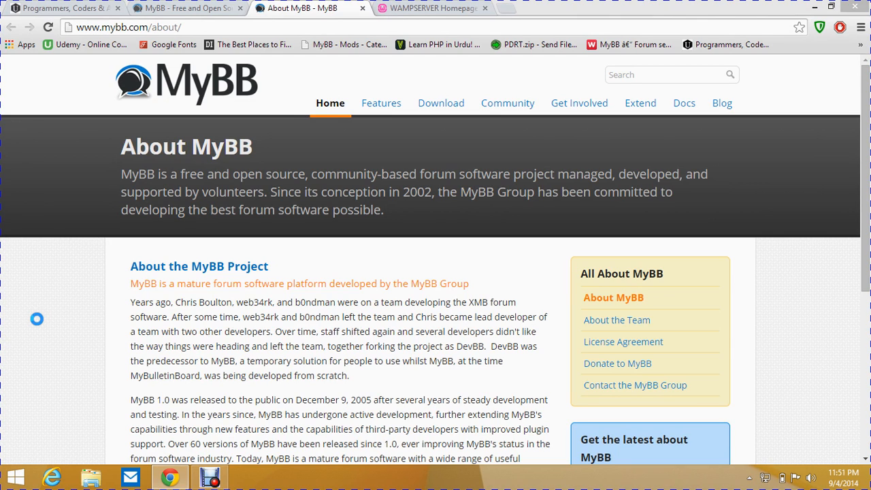
{"action": "mouse_move", "coordinate": [212, 343]}
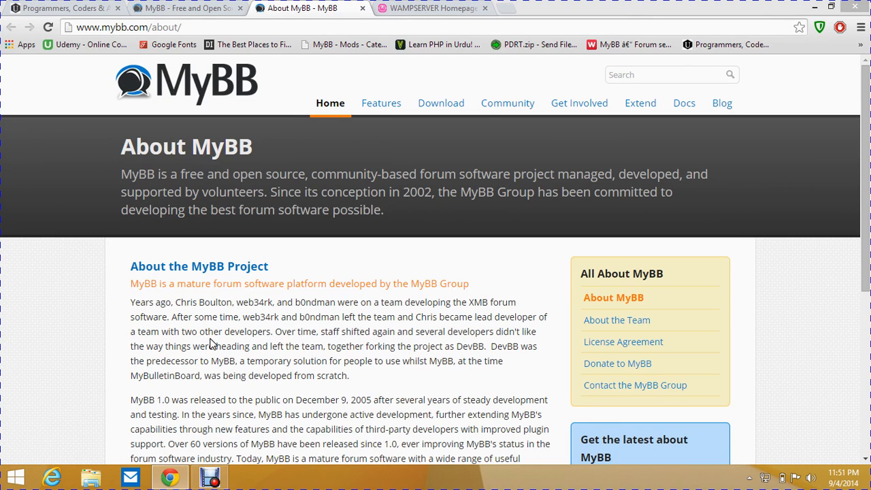
{"action": "mouse_move", "coordinate": [433, 8]}
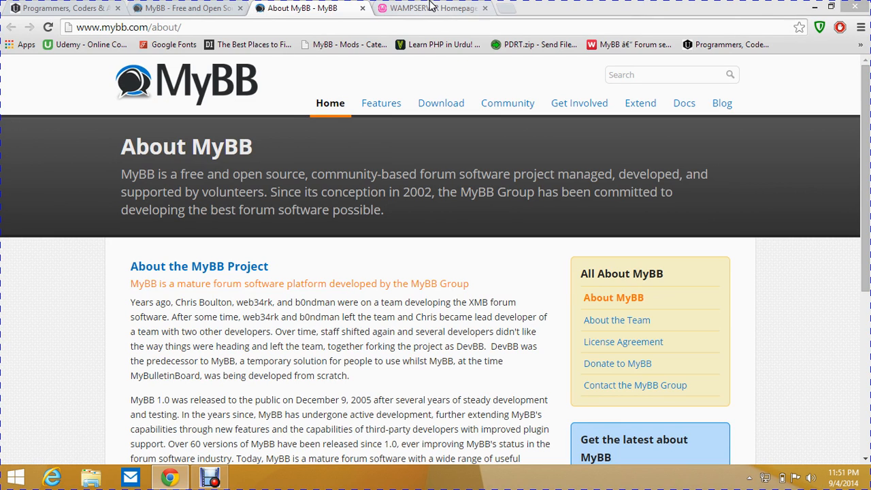
{"action": "mouse_move", "coordinate": [433, 8]}
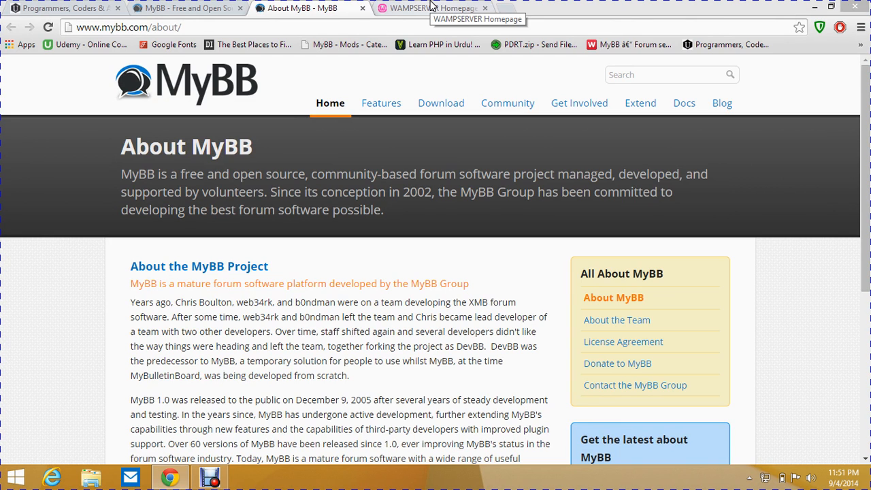
From the WampServer homepage, launch phpMyAdmin from the Tools list
{"action": "left_click", "coordinate": [433, 8]}
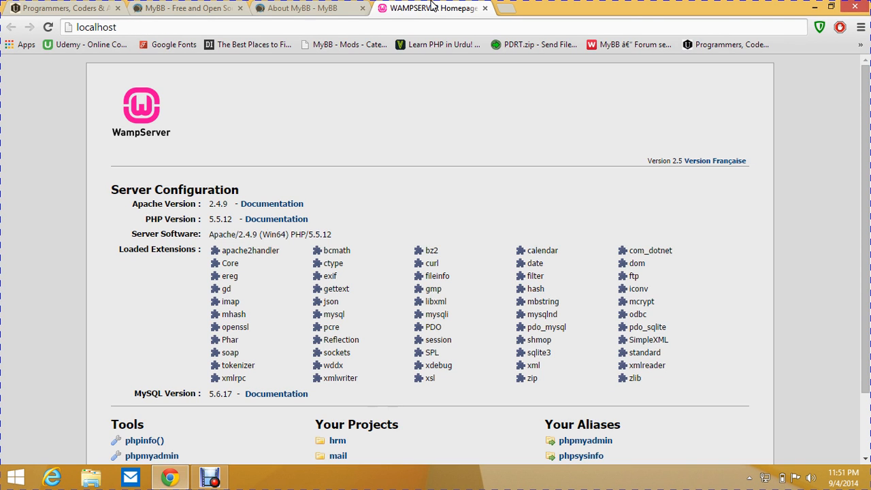
{"action": "mouse_move", "coordinate": [359, 73]}
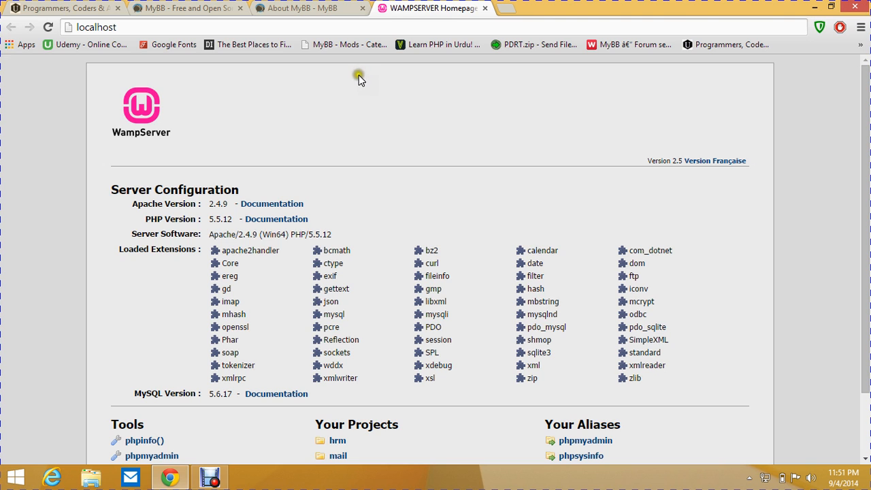
{"action": "scroll", "scroll_direction": "down", "scroll_amount": 3}
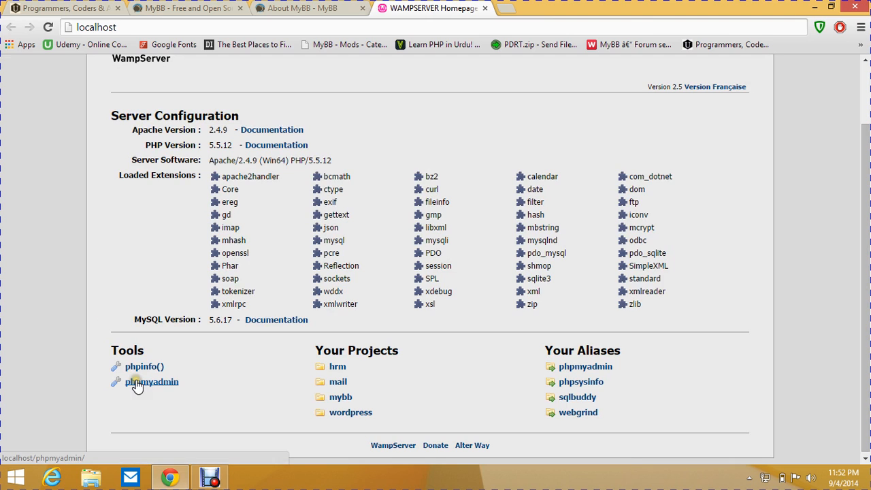
{"action": "left_click", "coordinate": [151, 381]}
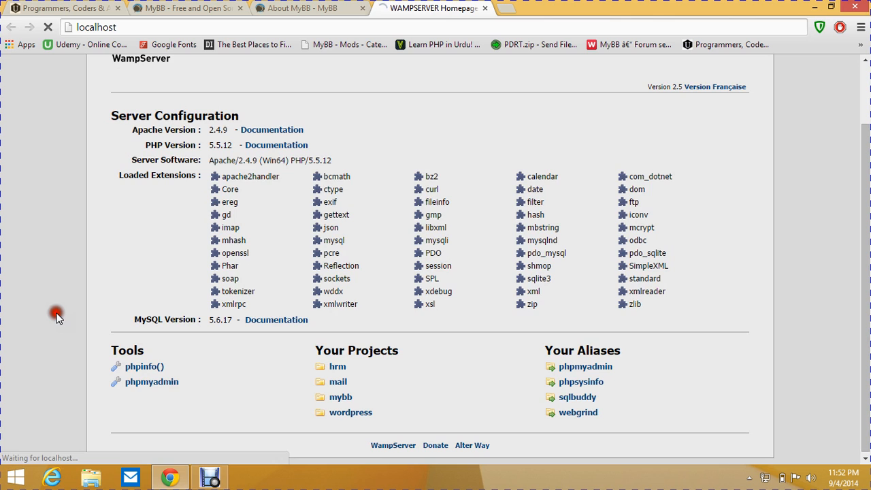
Create a new database named mybbdb from the Databases list
{"action": "left_click", "coordinate": [151, 382]}
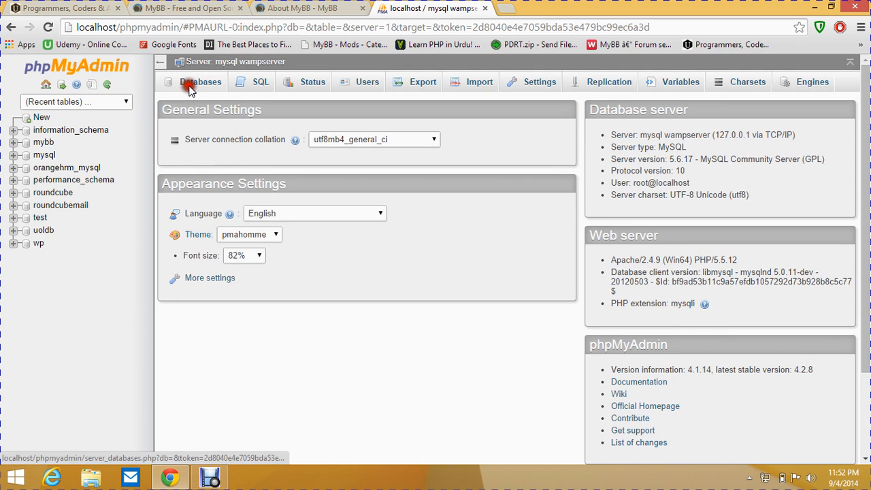
{"action": "left_click", "coordinate": [200, 82]}
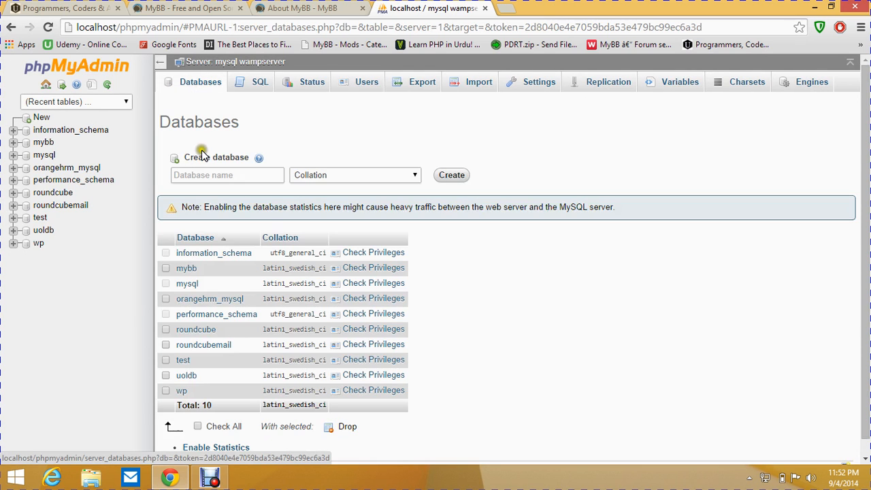
{"action": "left_click", "coordinate": [227, 174]}
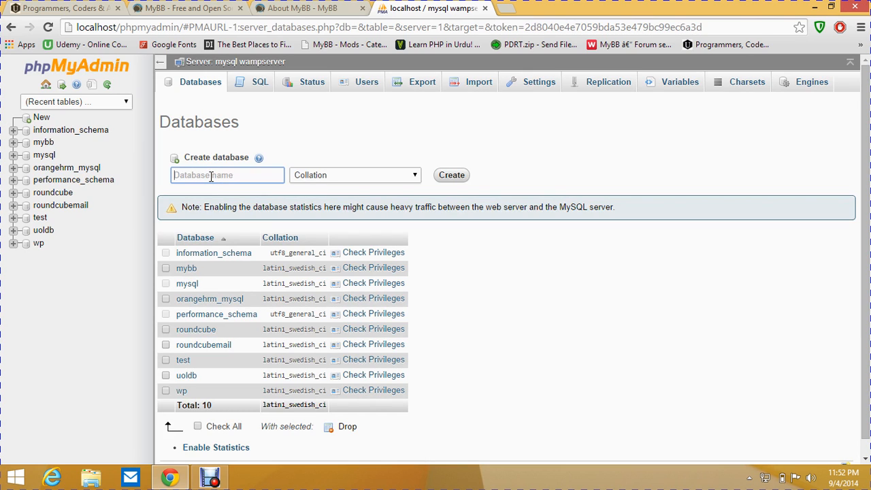
{"action": "left_click", "coordinate": [227, 175]}
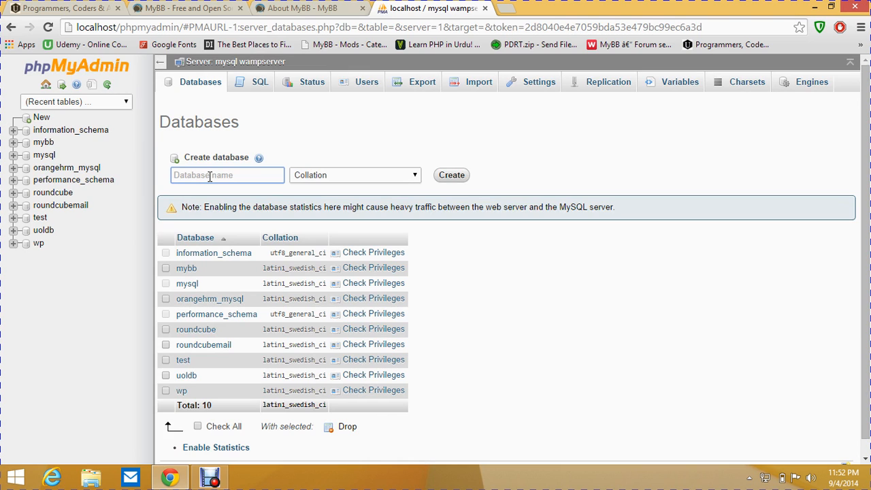
{"action": "type", "text": "myb"}
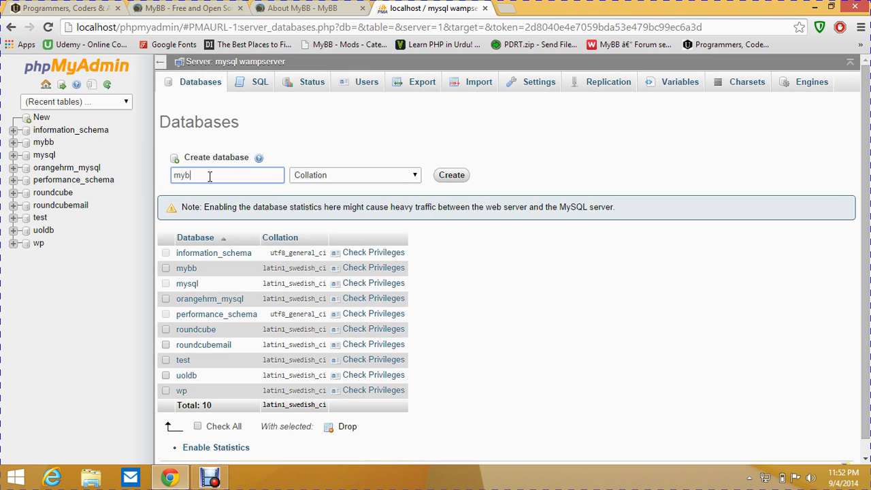
{"action": "type", "text": "b"}
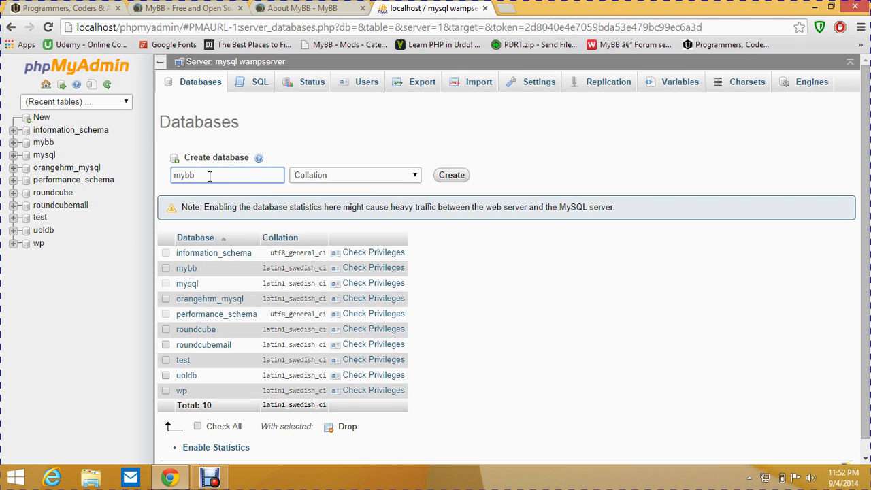
{"action": "type", "text": "db"}
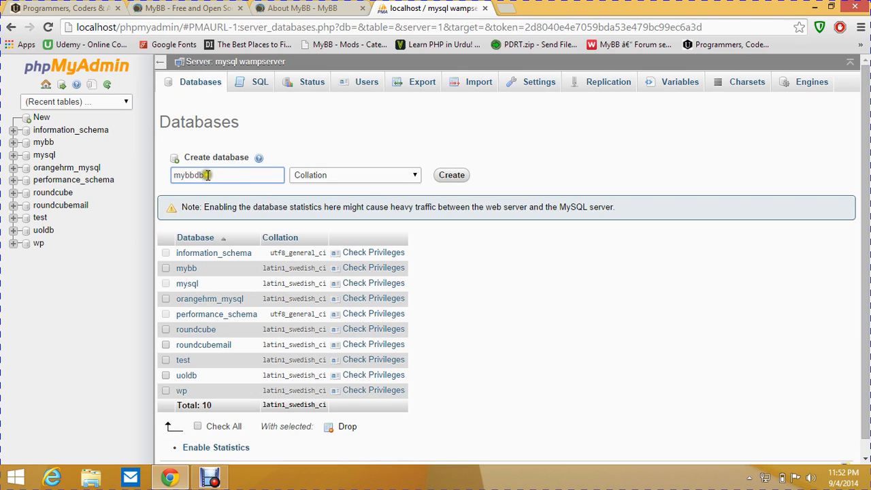
{"action": "left_click", "coordinate": [452, 174]}
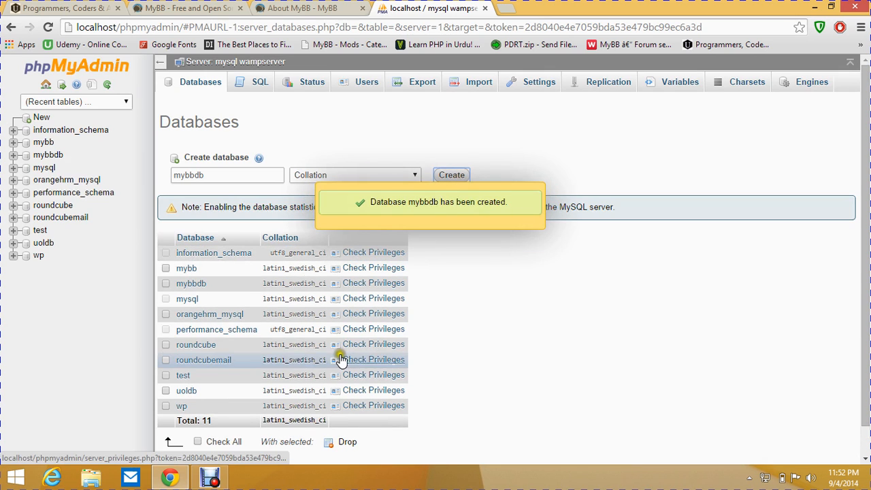
{"action": "mouse_move", "coordinate": [463, 276]}
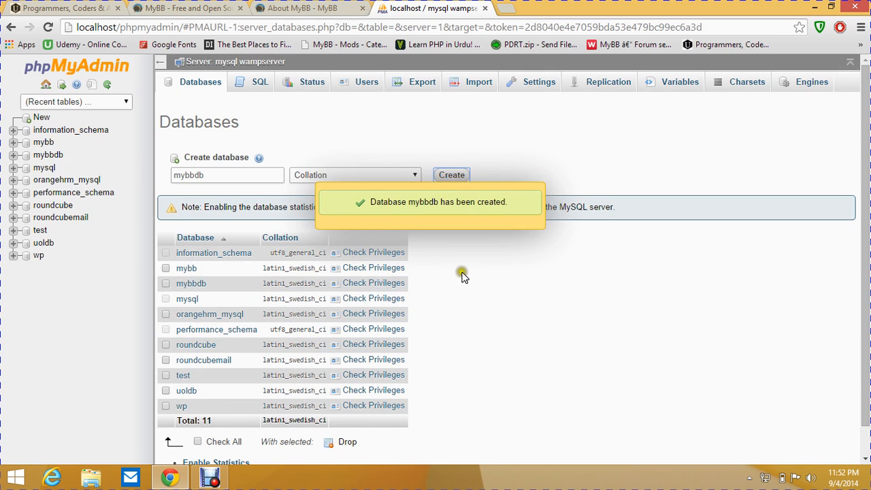
{"action": "mouse_move", "coordinate": [370, 289]}
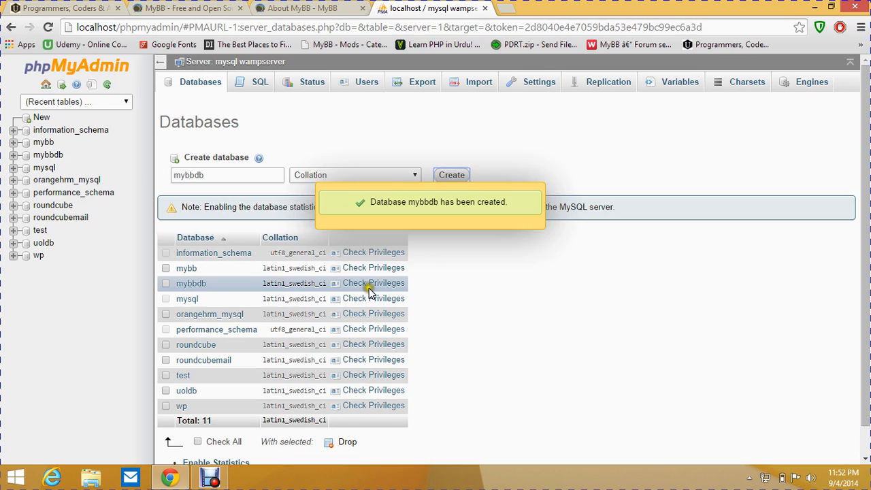
{"action": "mouse_move", "coordinate": [373, 283]}
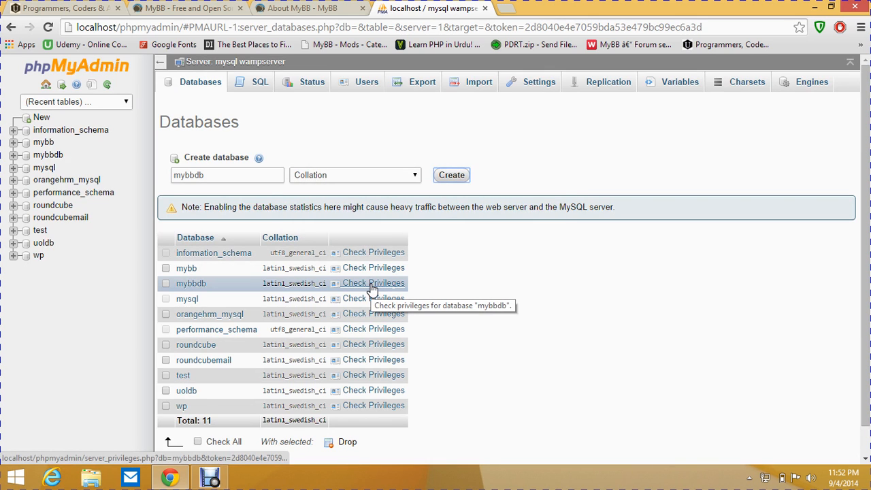
Start a new user for mybbdb and name it arosh, replacing the default admin
{"action": "left_click", "coordinate": [373, 283]}
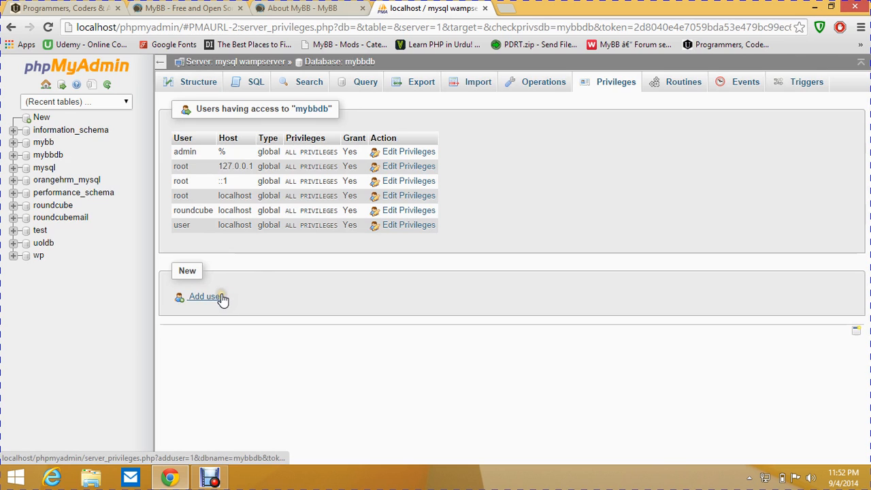
{"action": "left_click", "coordinate": [204, 297]}
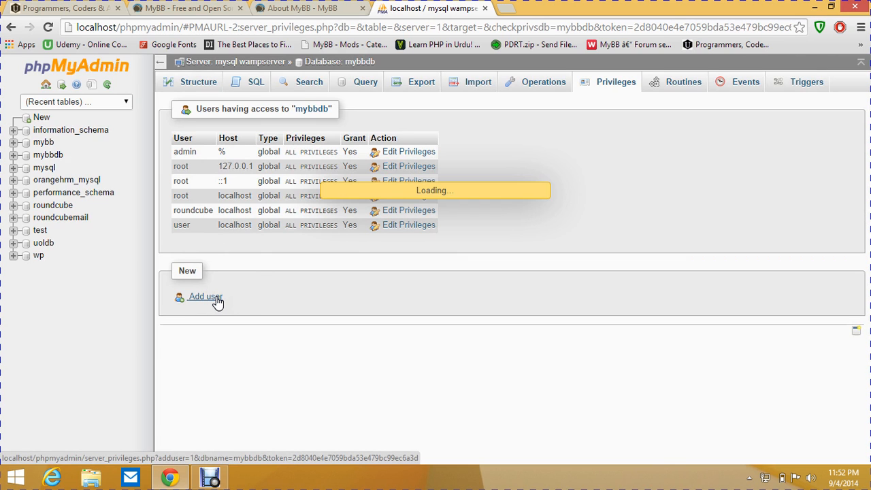
{"action": "left_click", "coordinate": [204, 296]}
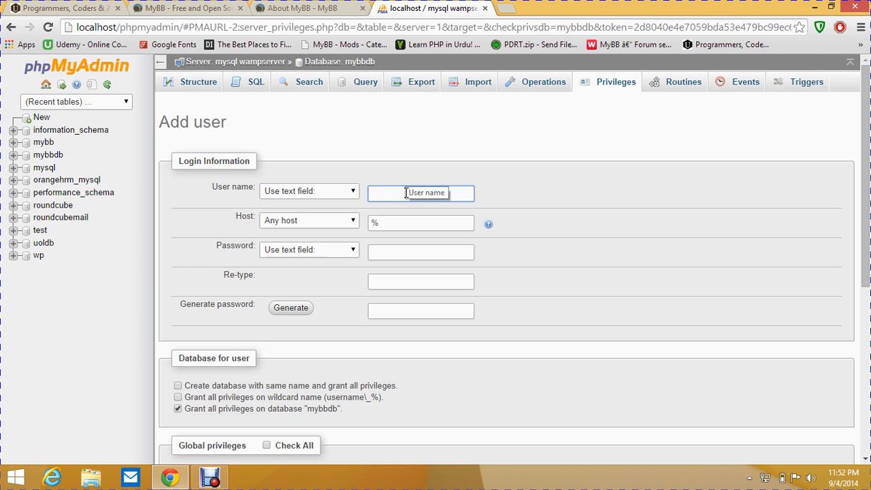
{"action": "type", "text": "admin"}
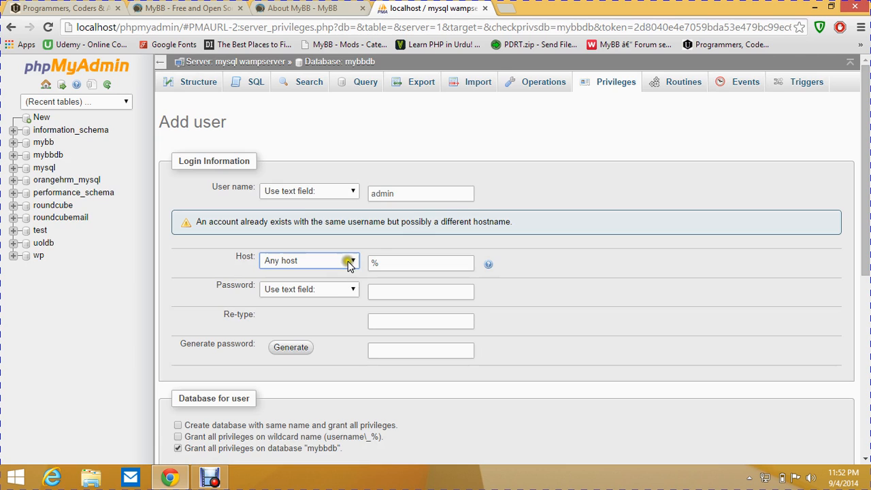
{"action": "mouse_move", "coordinate": [414, 188]}
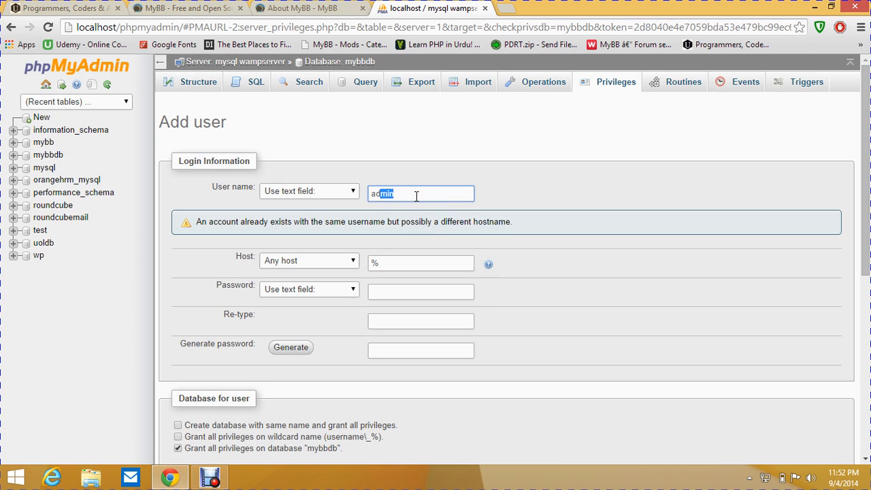
{"action": "key", "text": "ctrl+a"}
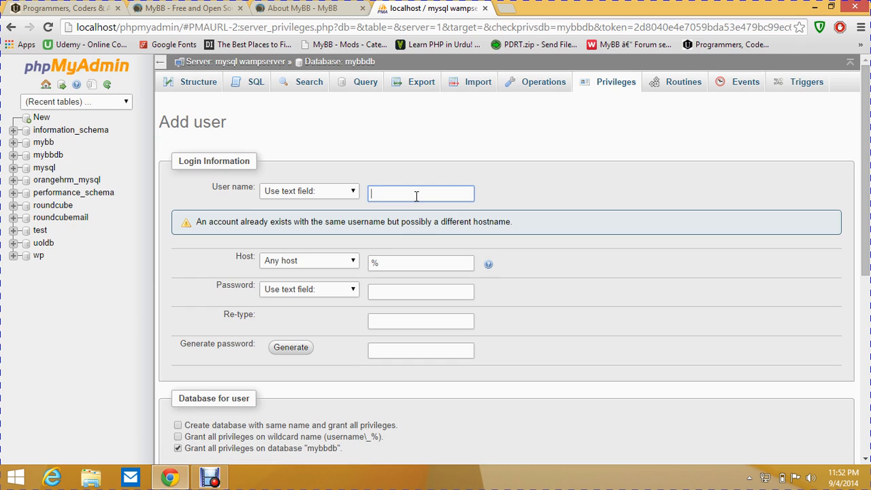
{"action": "type", "text": "arosh"}
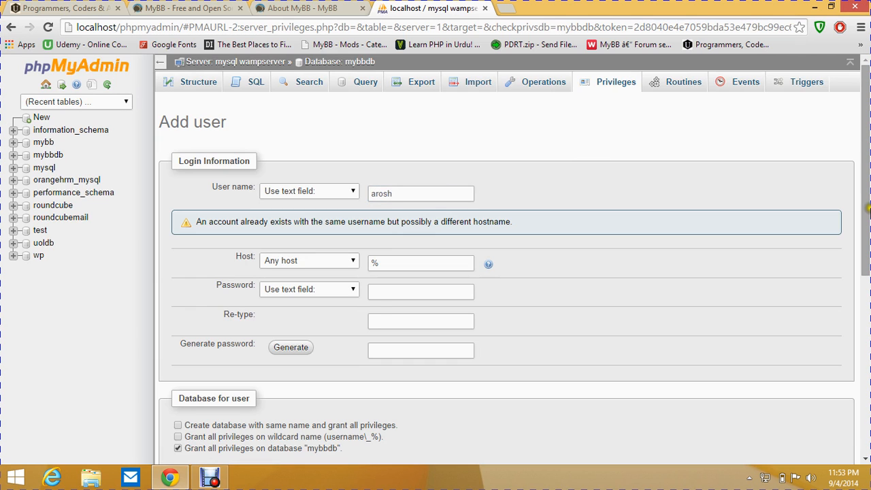
Restrict arosh to localhost and set its password, entered twice
{"action": "scroll", "scroll_direction": "down", "scroll_amount": 3}
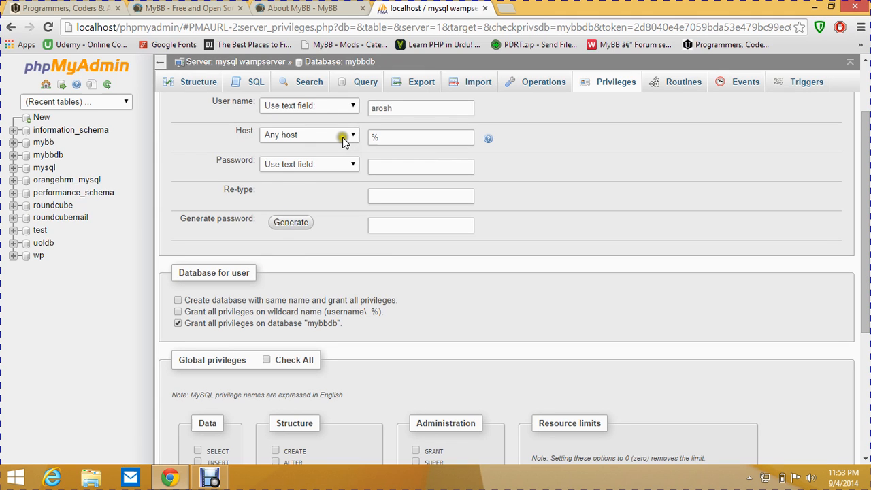
{"action": "left_click", "coordinate": [308, 135]}
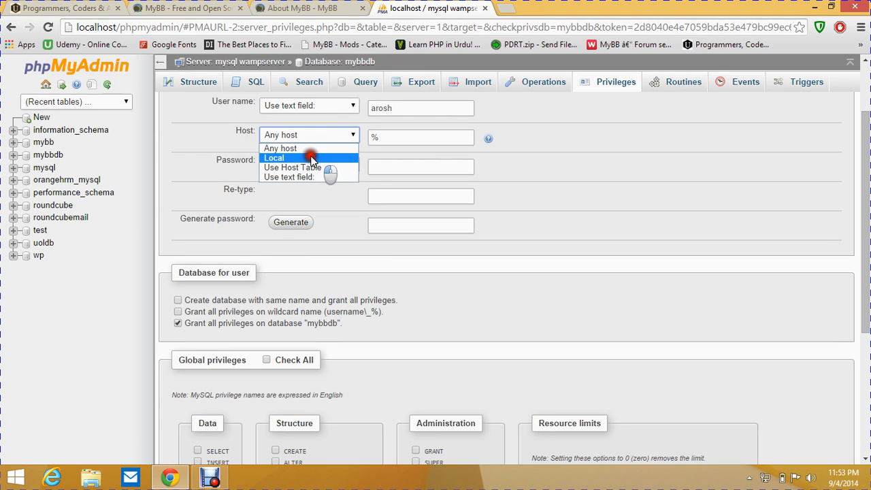
{"action": "left_click", "coordinate": [274, 158]}
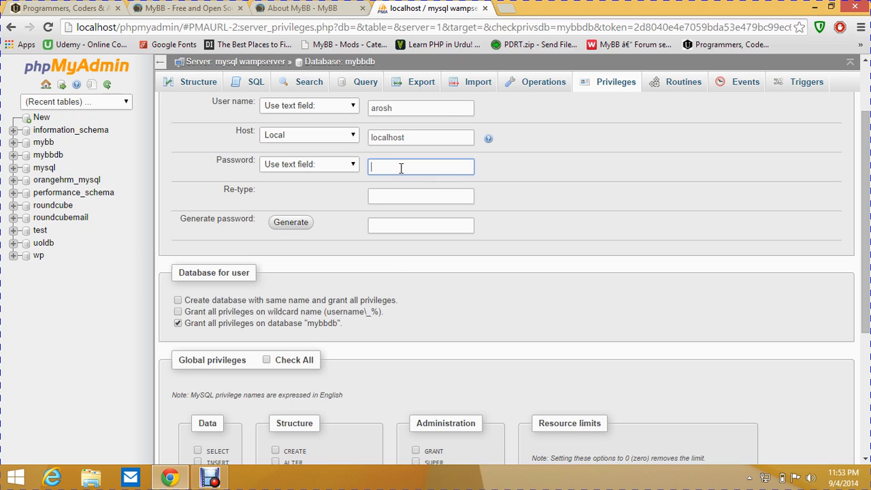
{"action": "type", "text": "••••"}
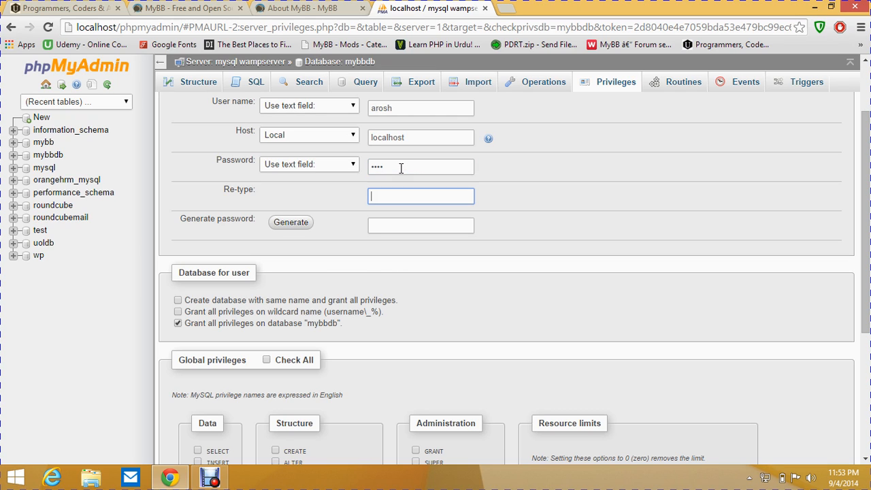
{"action": "type", "text": "••••"}
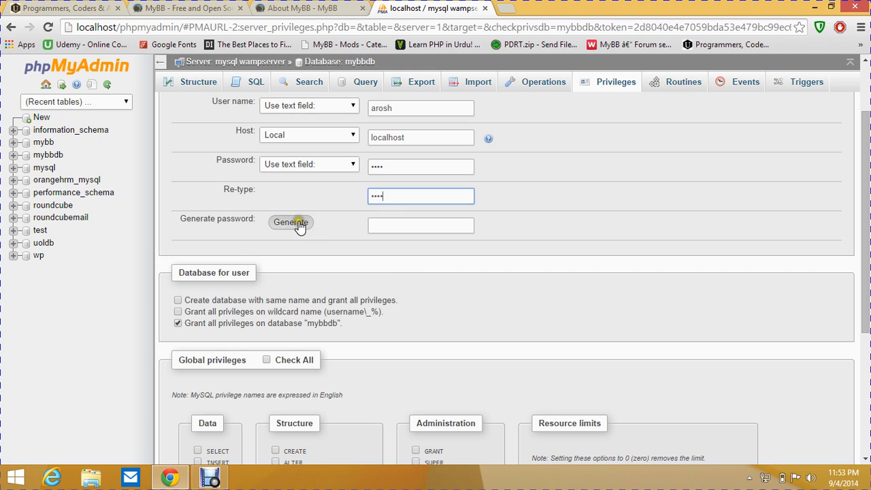
Grant arosh every global privilege and create the account
{"action": "scroll", "scroll_direction": "down", "scroll_amount": 3}
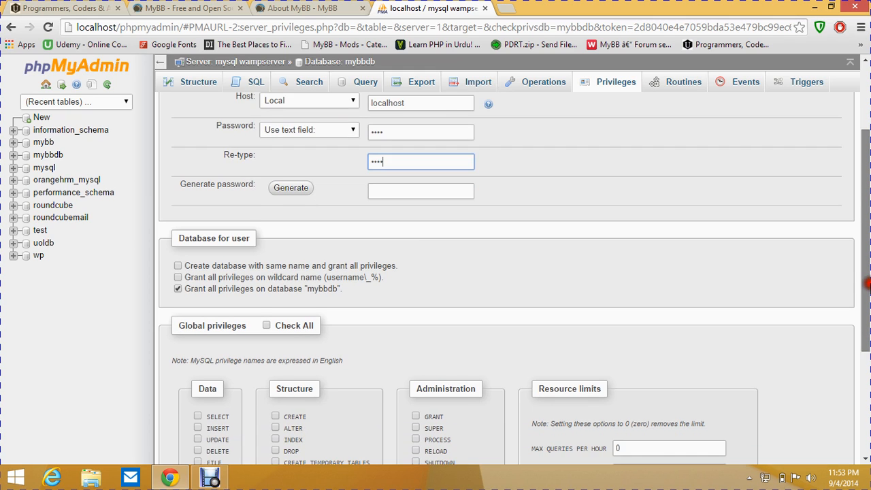
{"action": "scroll", "scroll_direction": "down", "scroll_amount": 3}
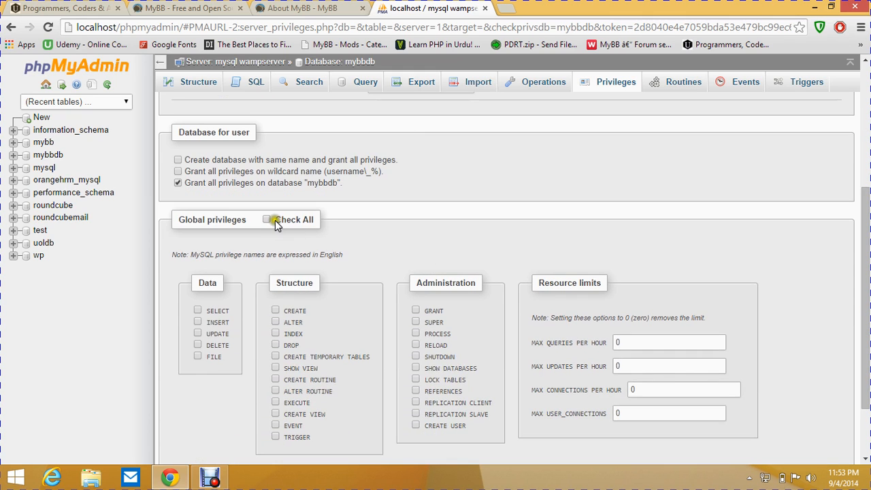
{"action": "left_click", "coordinate": [267, 219]}
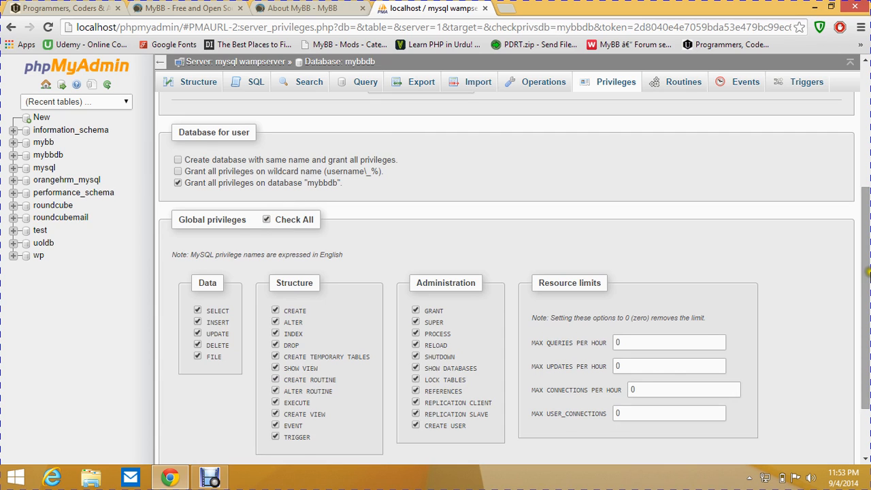
{"action": "scroll", "scroll_direction": "down", "scroll_amount": 3}
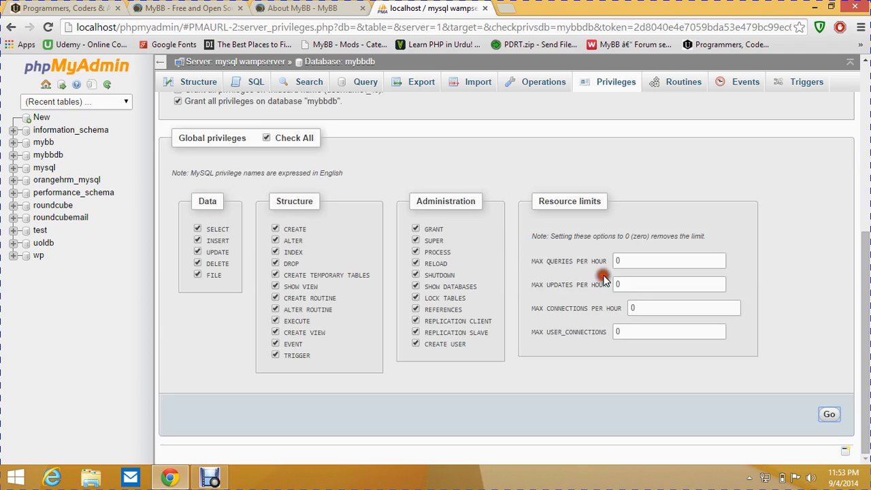
{"action": "left_click", "coordinate": [830, 414]}
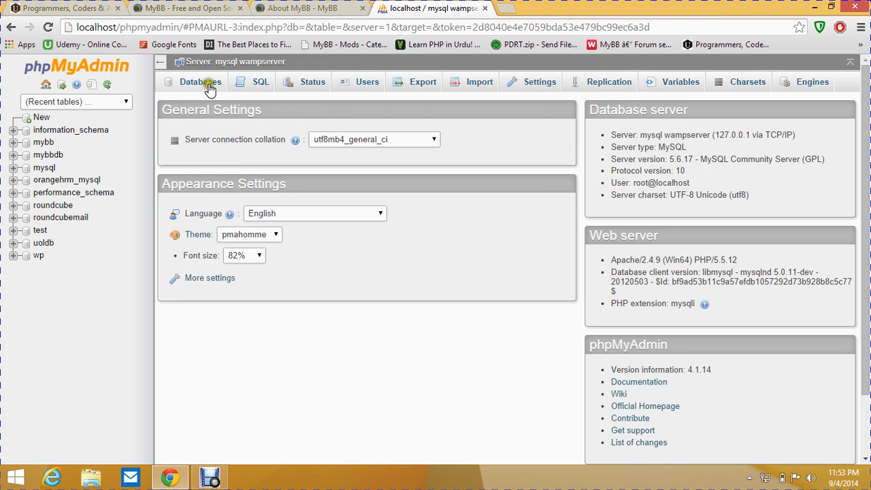
Check which users can access mybbdb and start editing arosh's privileges
{"action": "left_click", "coordinate": [200, 81]}
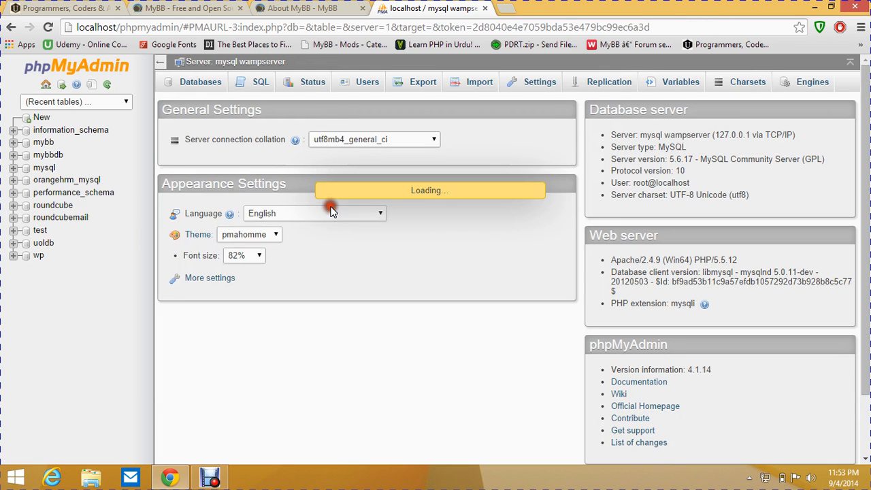
{"action": "left_click", "coordinate": [200, 82]}
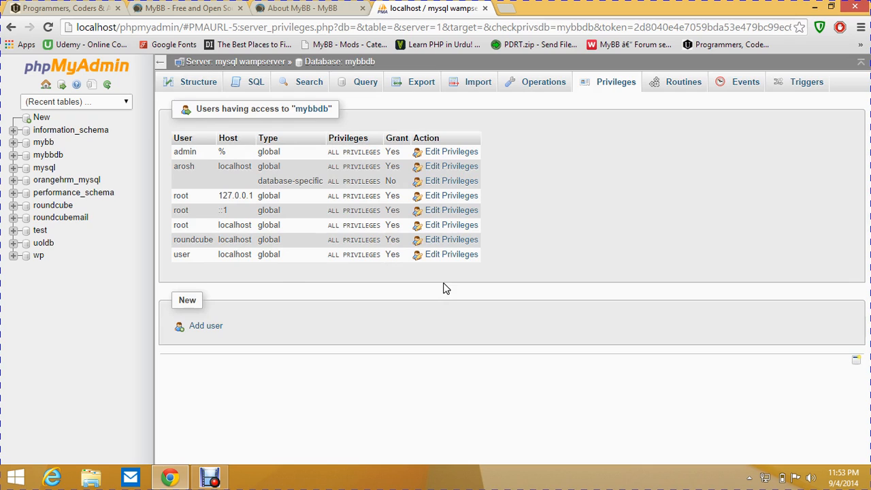
{"action": "mouse_move", "coordinate": [186, 175]}
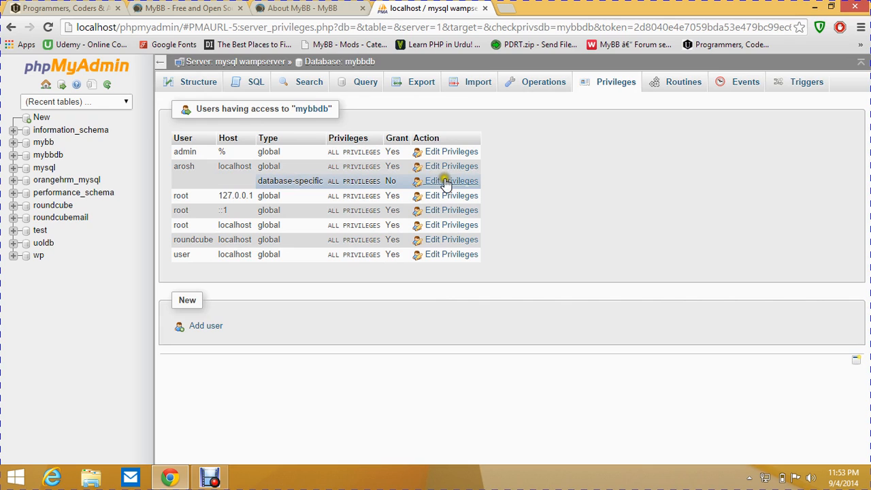
{"action": "mouse_move", "coordinate": [447, 180]}
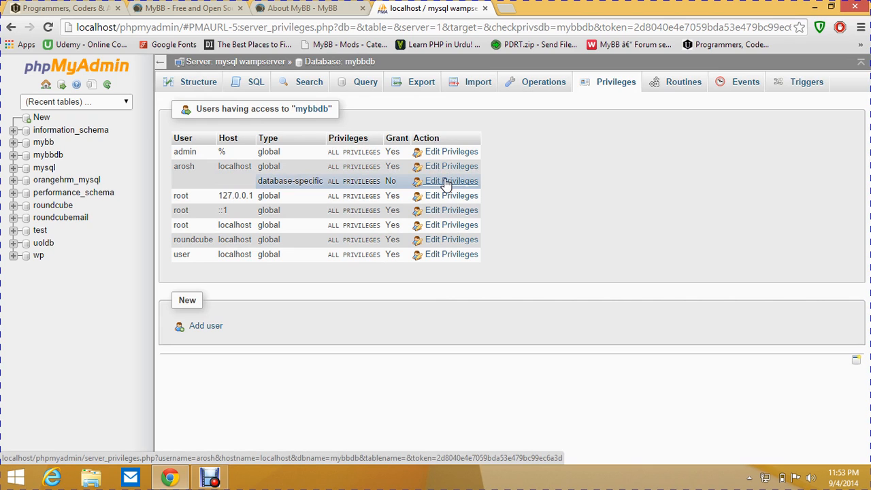
{"action": "left_click", "coordinate": [452, 180]}
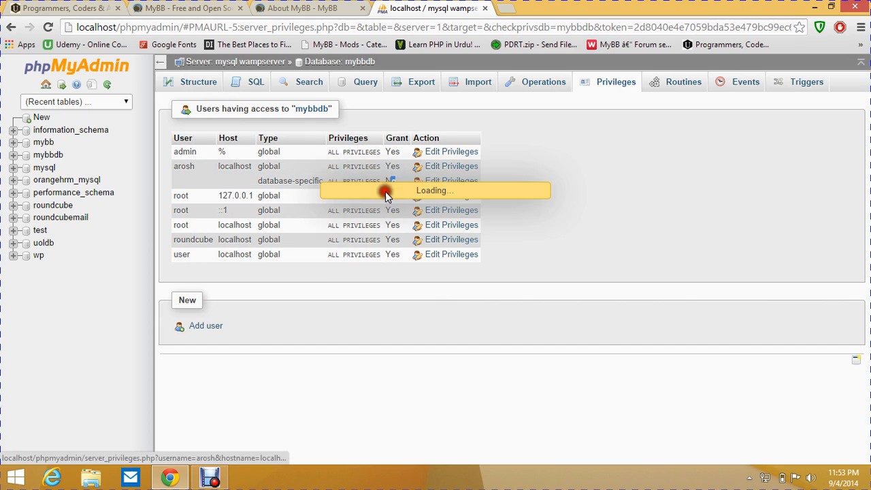
Give arosh@localhost all database-specific privileges on mybbdb including GRANT and save
{"action": "left_click", "coordinate": [452, 166]}
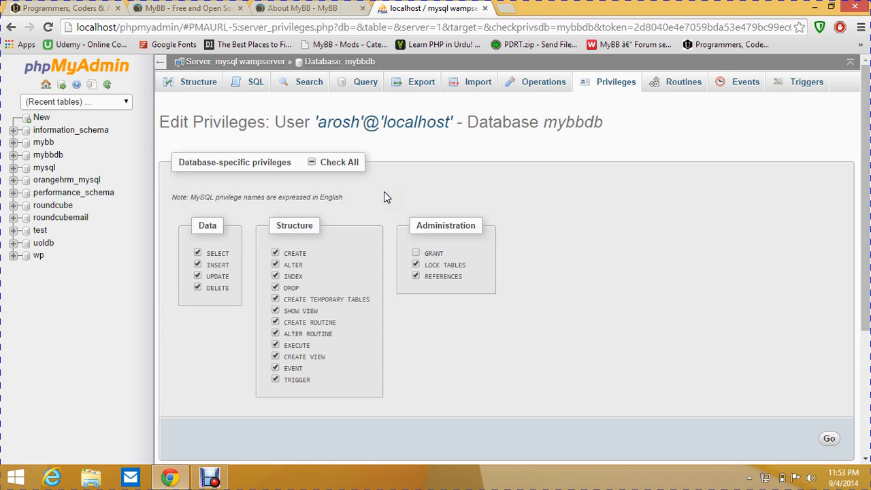
{"action": "left_click", "coordinate": [417, 264]}
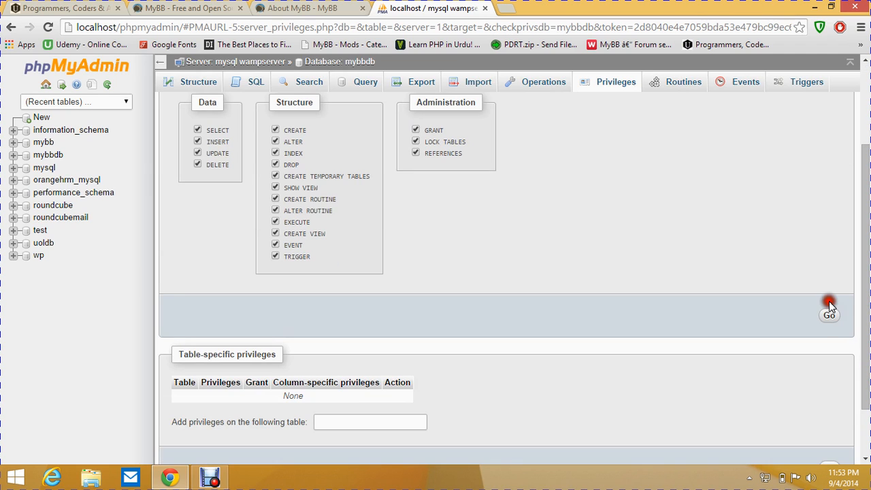
{"action": "left_click", "coordinate": [830, 313]}
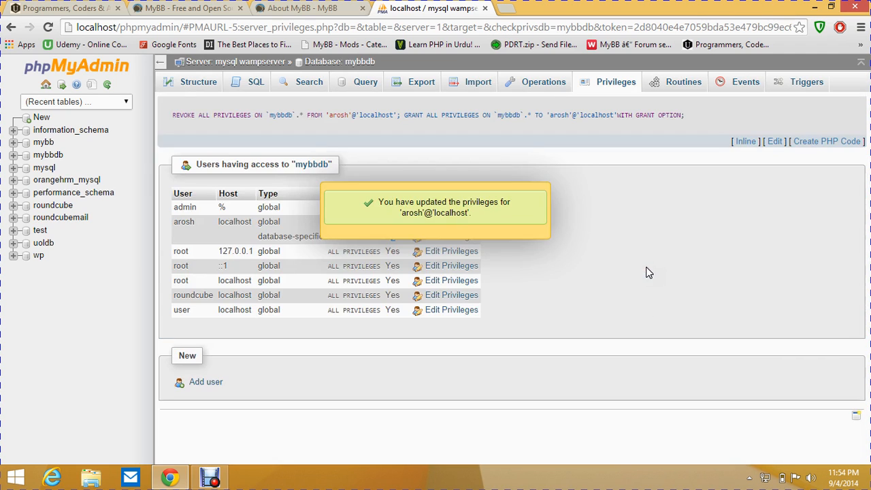
{"action": "mouse_move", "coordinate": [501, 141]}
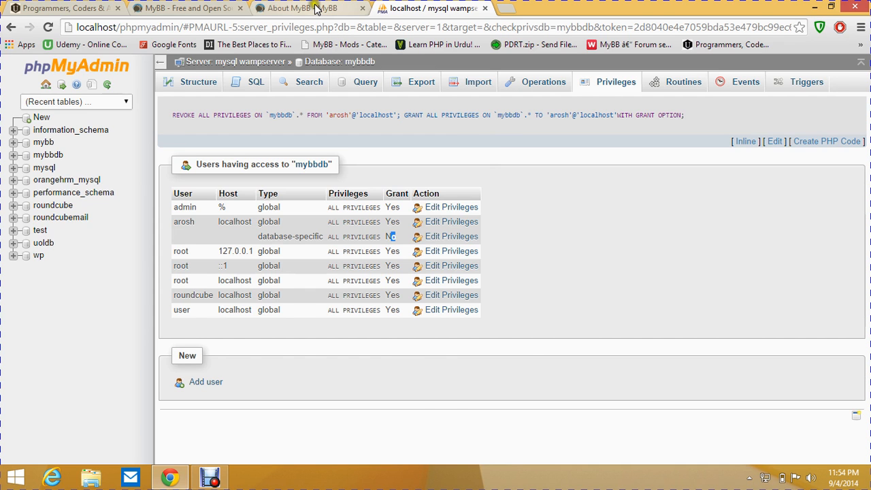
Switch back to the MyBB website now that the database is ready
{"action": "left_click", "coordinate": [183, 8]}
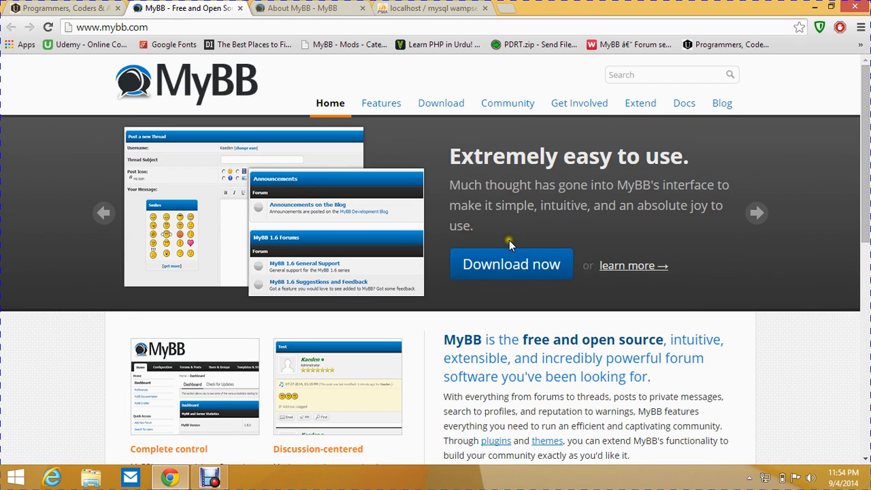
{"action": "mouse_move", "coordinate": [511, 240]}
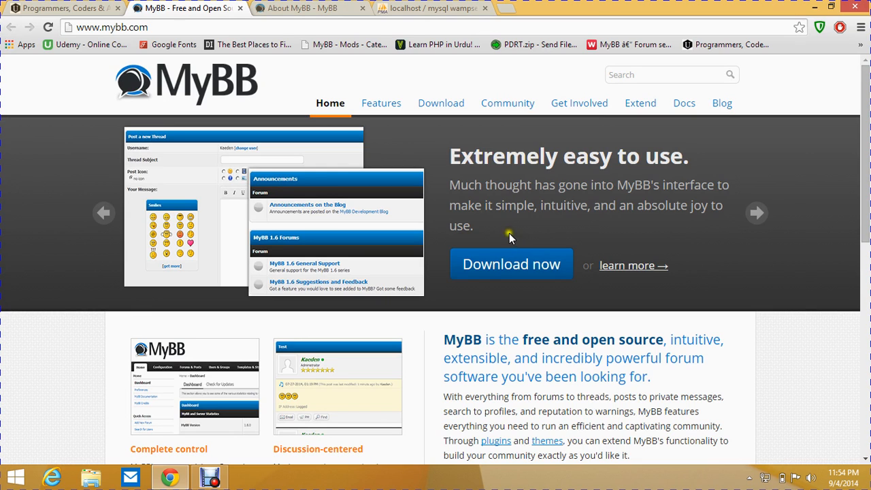
{"action": "mouse_move", "coordinate": [512, 221]}
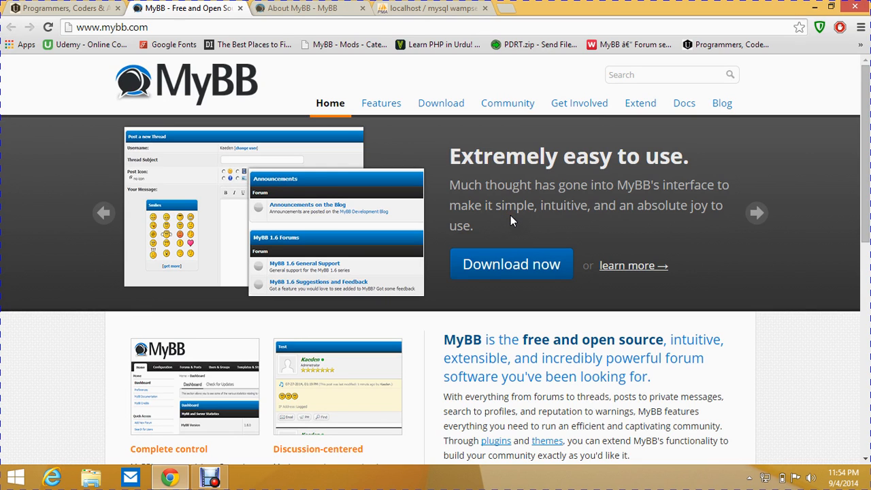